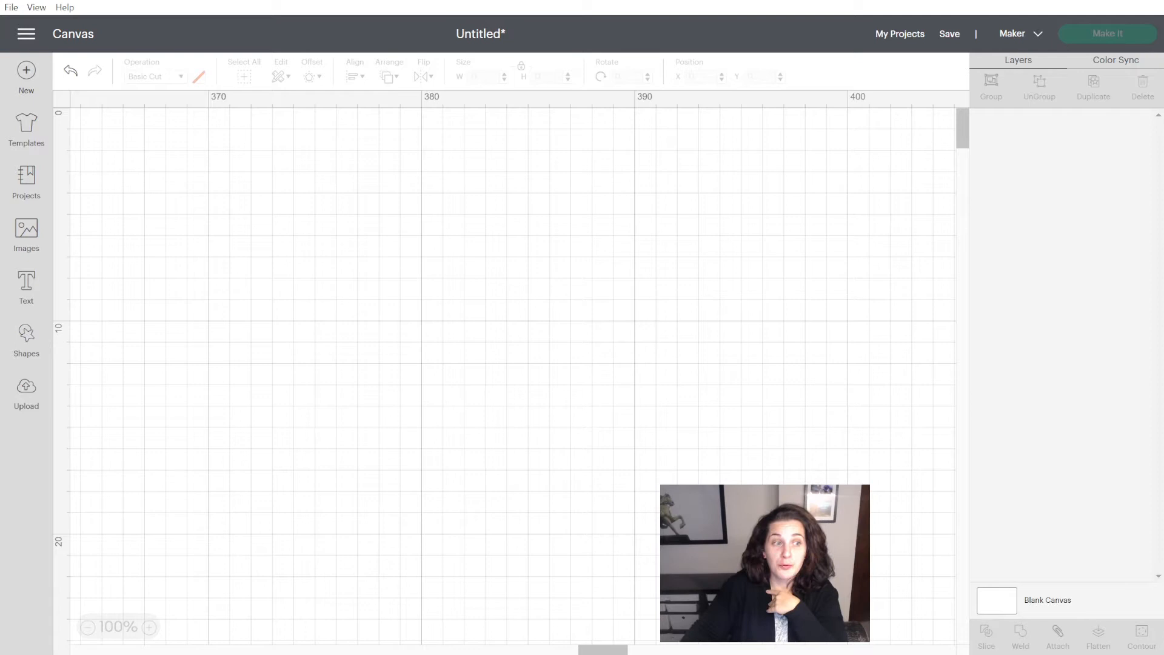
- Add the yellow gable box from Recent Uploads onto the canvas
{"action": "left_click", "coordinate": [25, 390]}
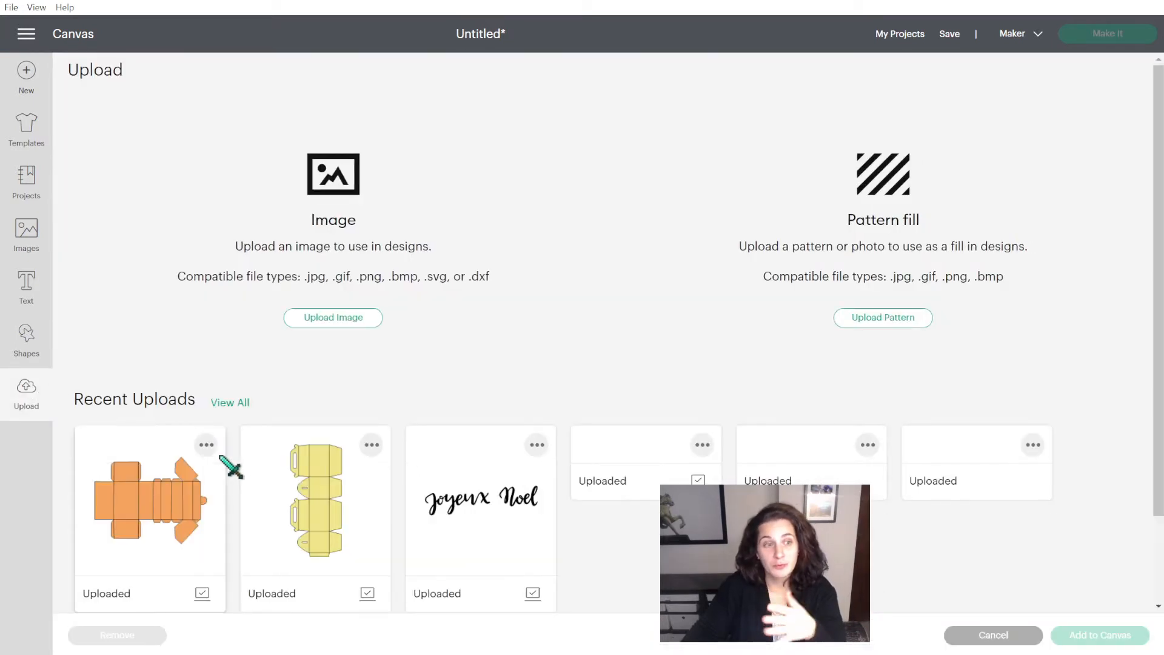
{"action": "left_click", "coordinate": [316, 497]}
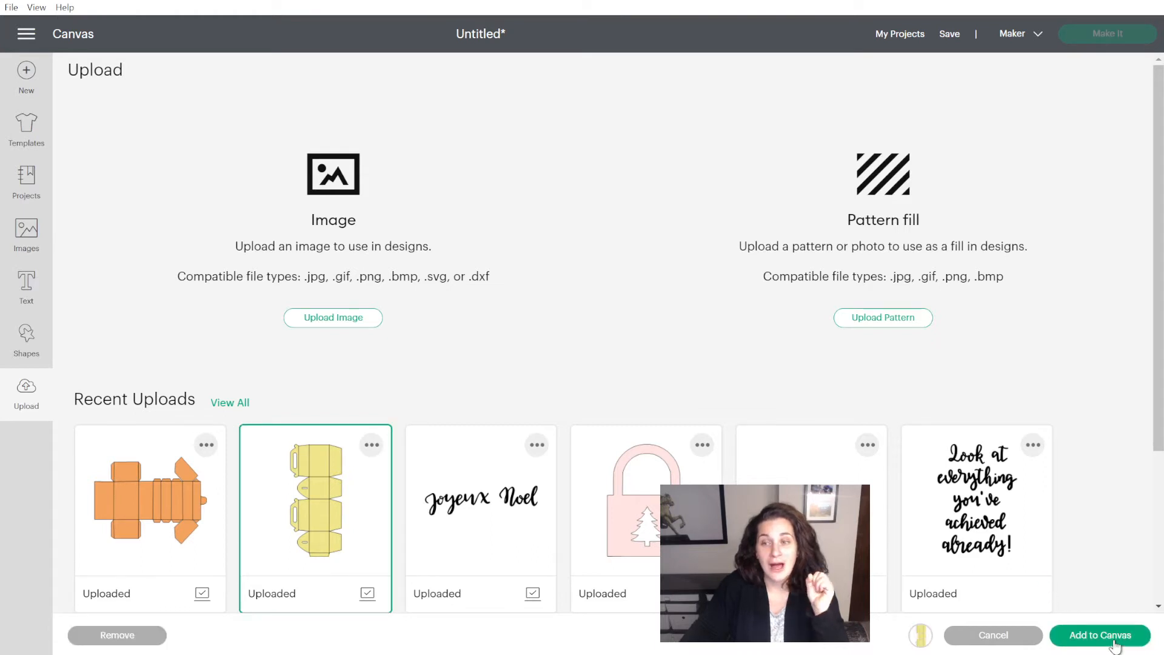
{"action": "left_click", "coordinate": [1100, 634]}
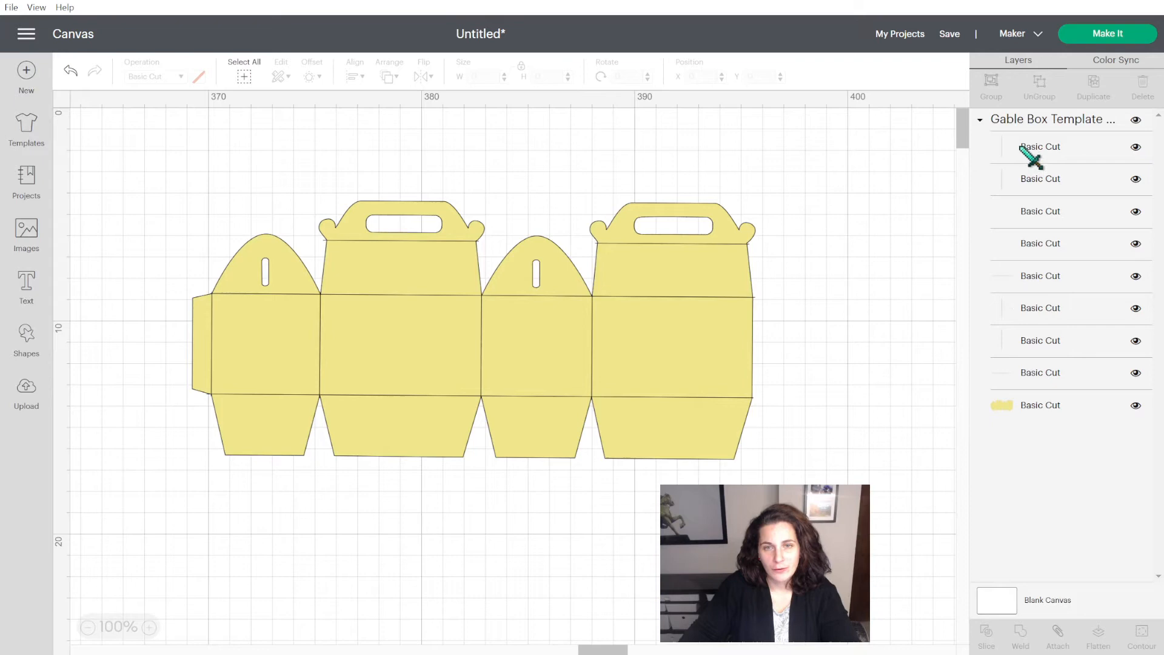
{"action": "mouse_move", "coordinate": [1007, 424]}
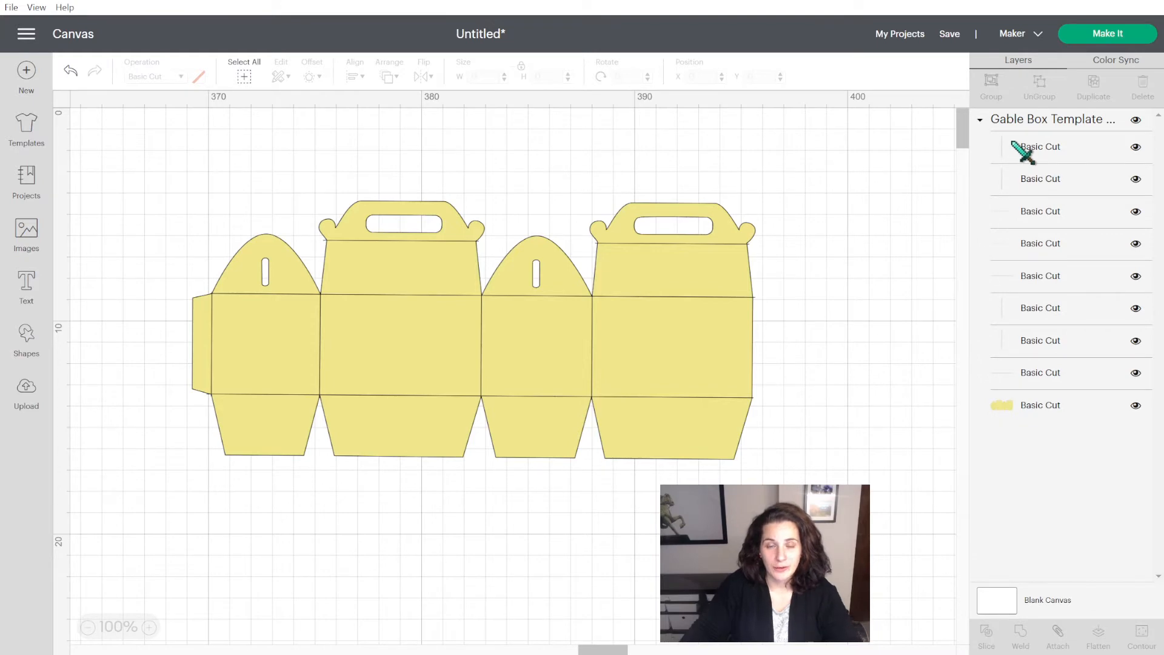
- Change the box's eight fold-line layers from Basic Cut to Score
{"action": "left_click", "coordinate": [1041, 146]}
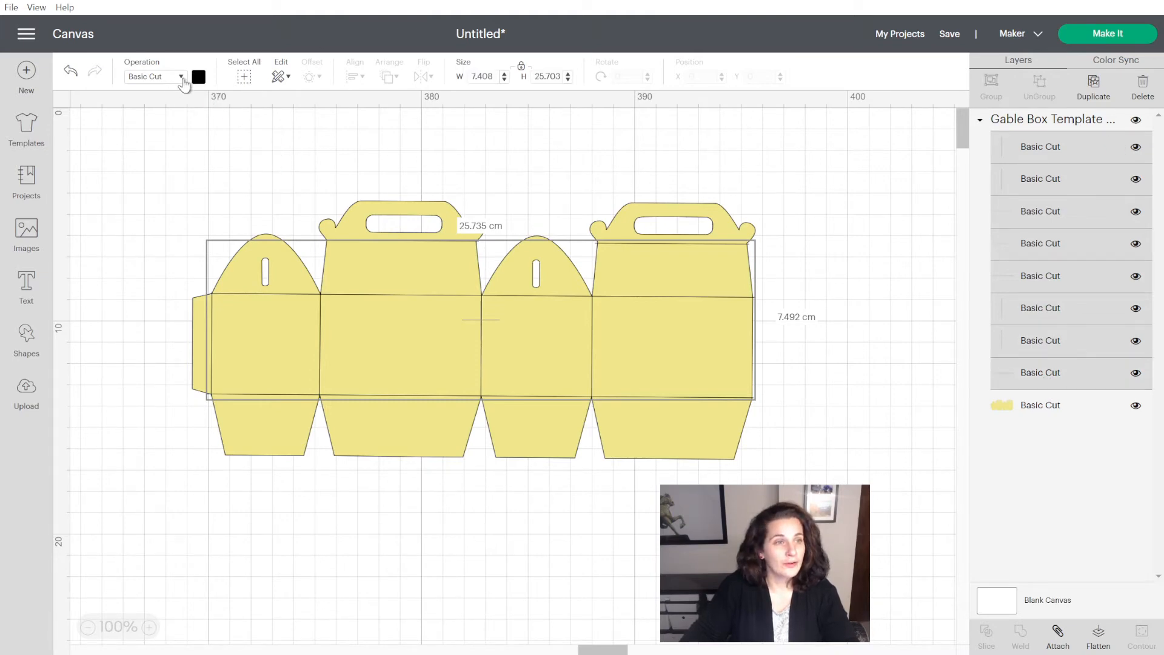
{"action": "left_click", "coordinate": [156, 76]}
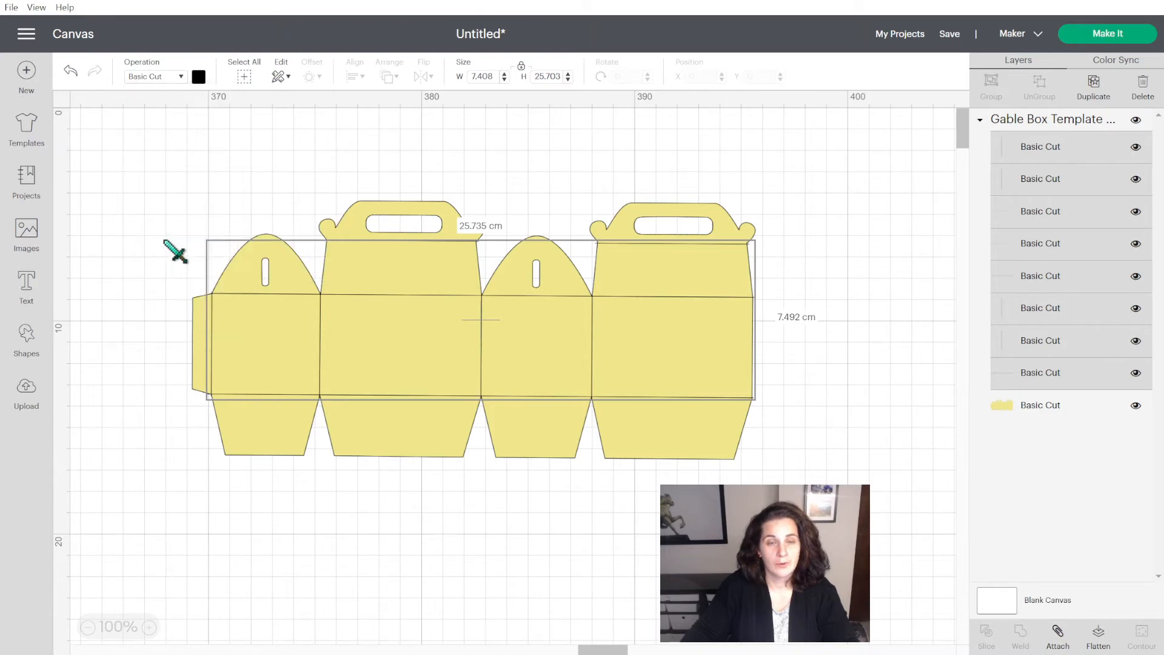
{"action": "left_click", "coordinate": [156, 76]}
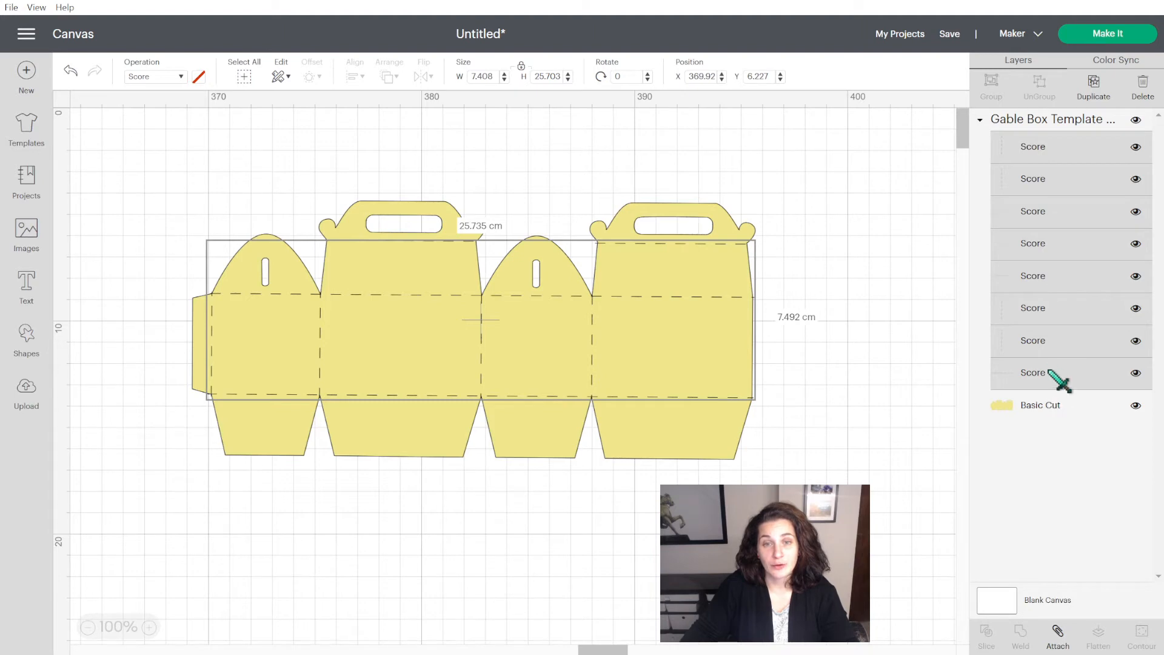
{"action": "mouse_move", "coordinate": [610, 412]}
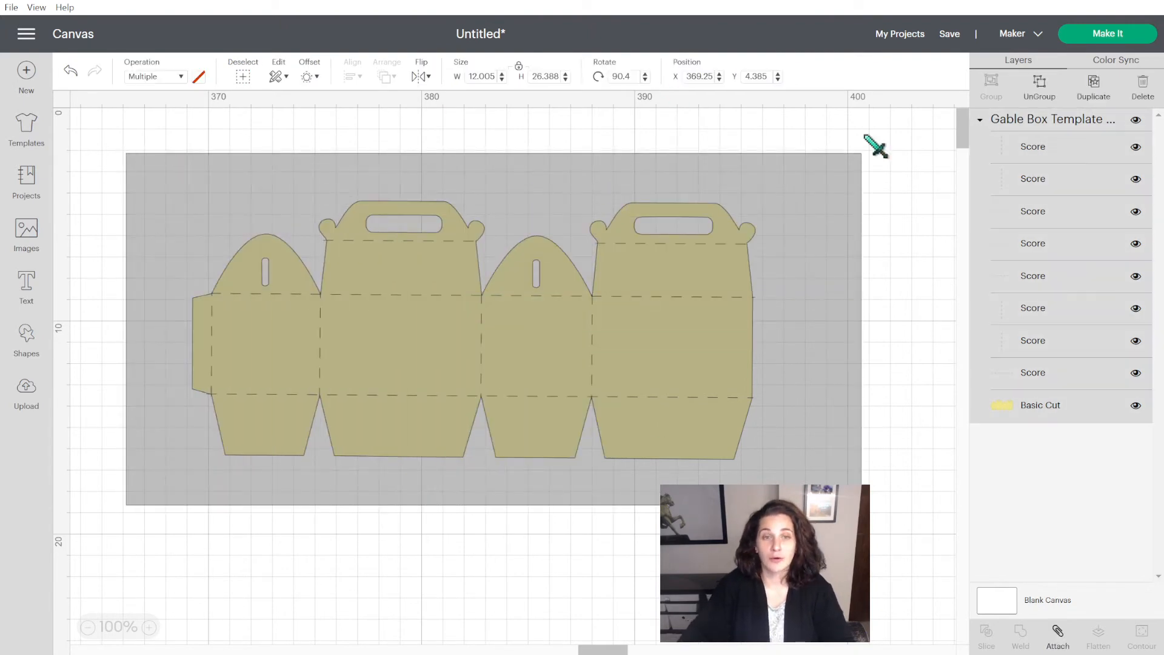
- Attach the score lines to the Basic Cut outline and send the box to Make It
{"action": "left_click", "coordinate": [468, 327]}
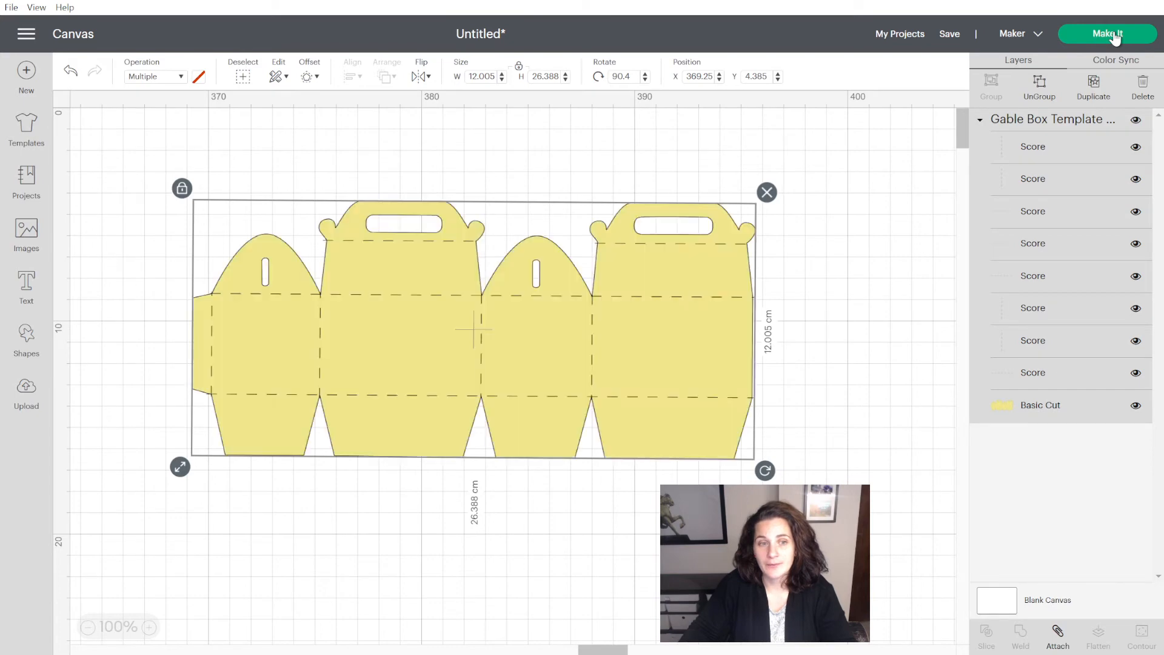
{"action": "left_click", "coordinate": [1057, 637]}
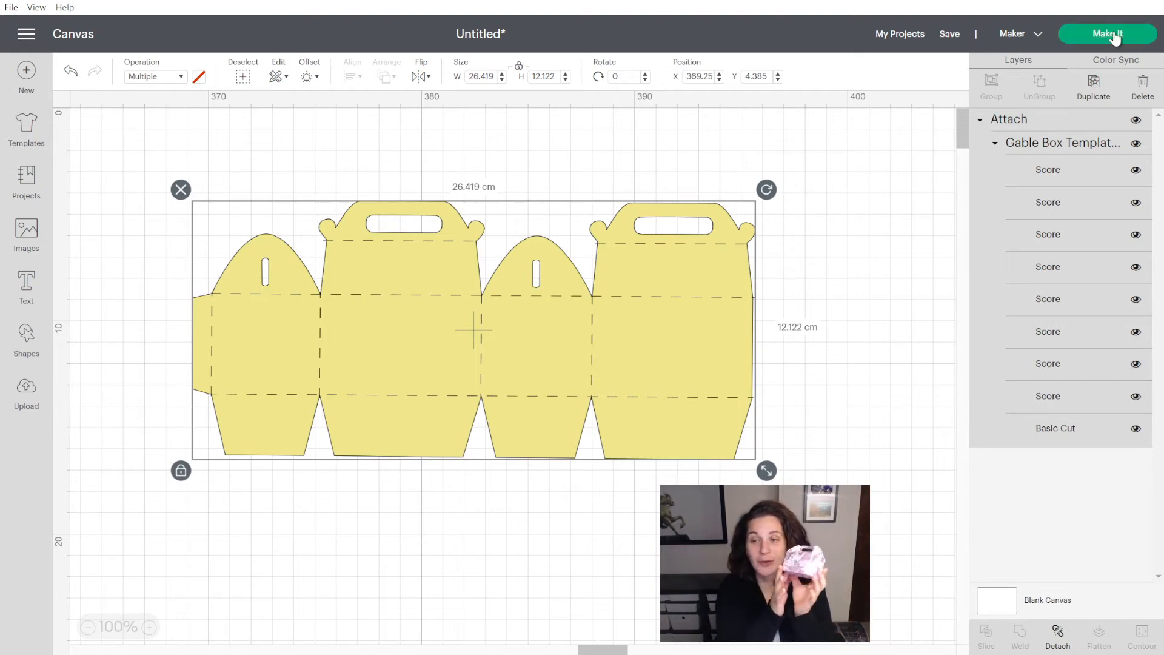
{"action": "left_click", "coordinate": [1108, 34]}
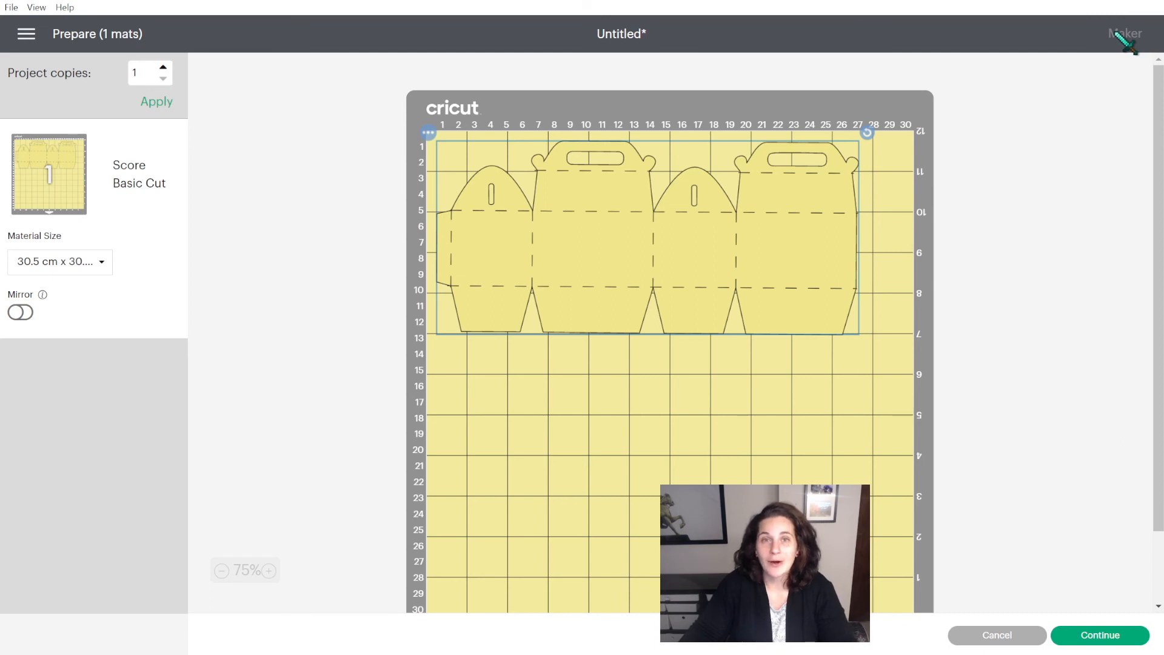
{"action": "mouse_move", "coordinate": [1043, 128]}
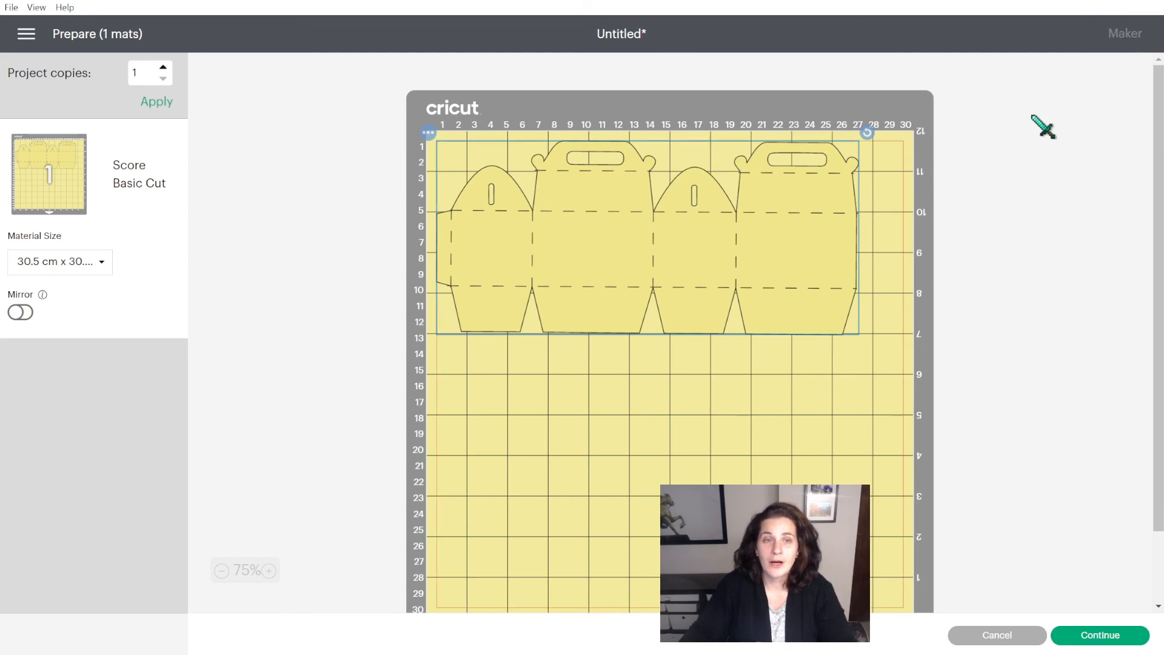